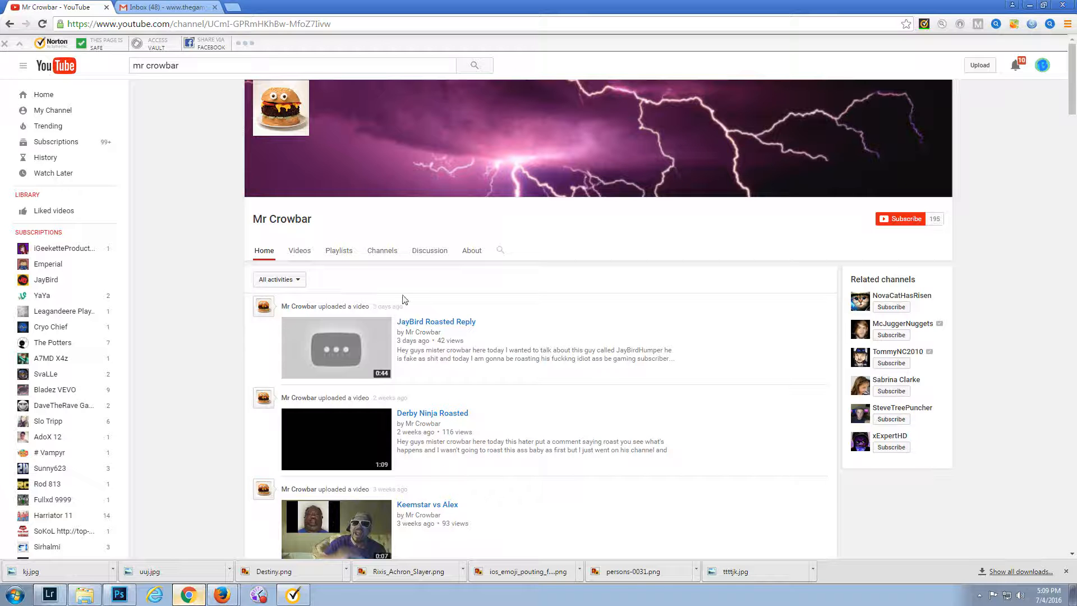
mouse_move(343, 329)
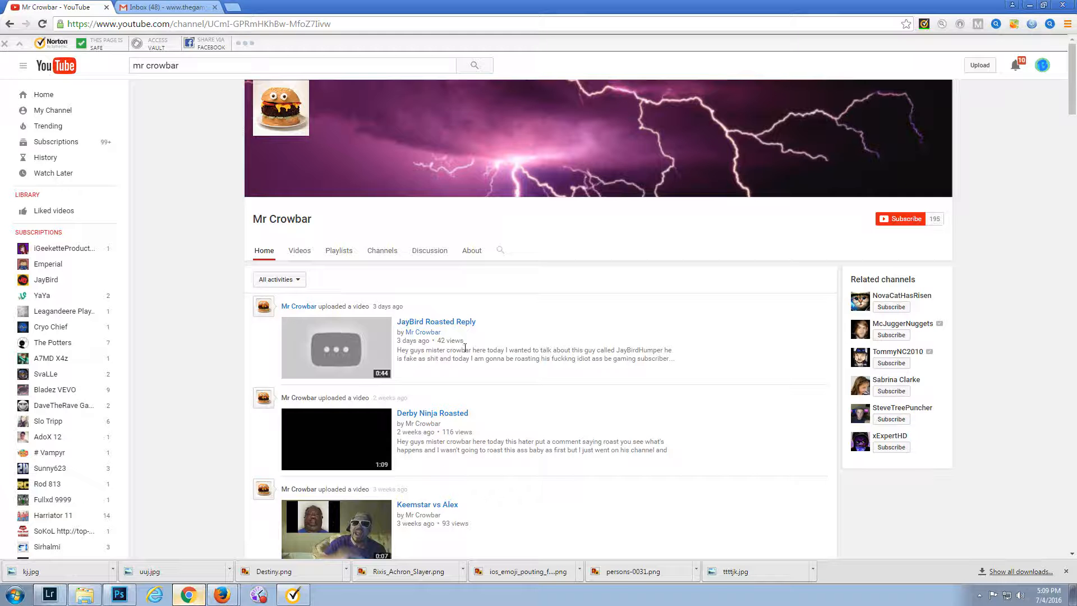
- Show the channel's full Videos grid and pick the 'Epic gamerrrr and T-bone steak gaming' upload
scroll("down", 3)
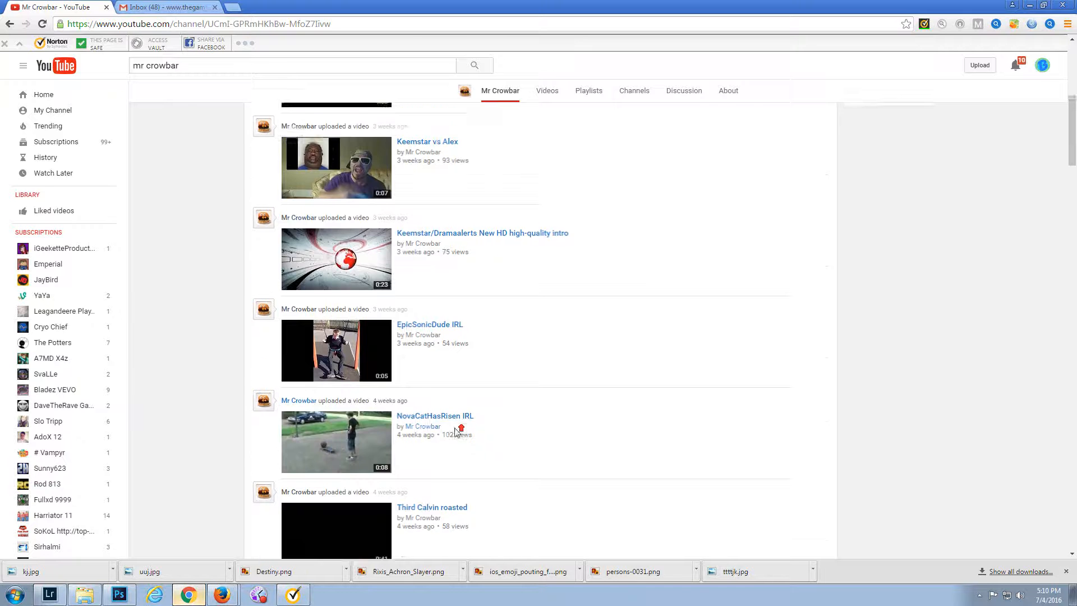
scroll("up", 3)
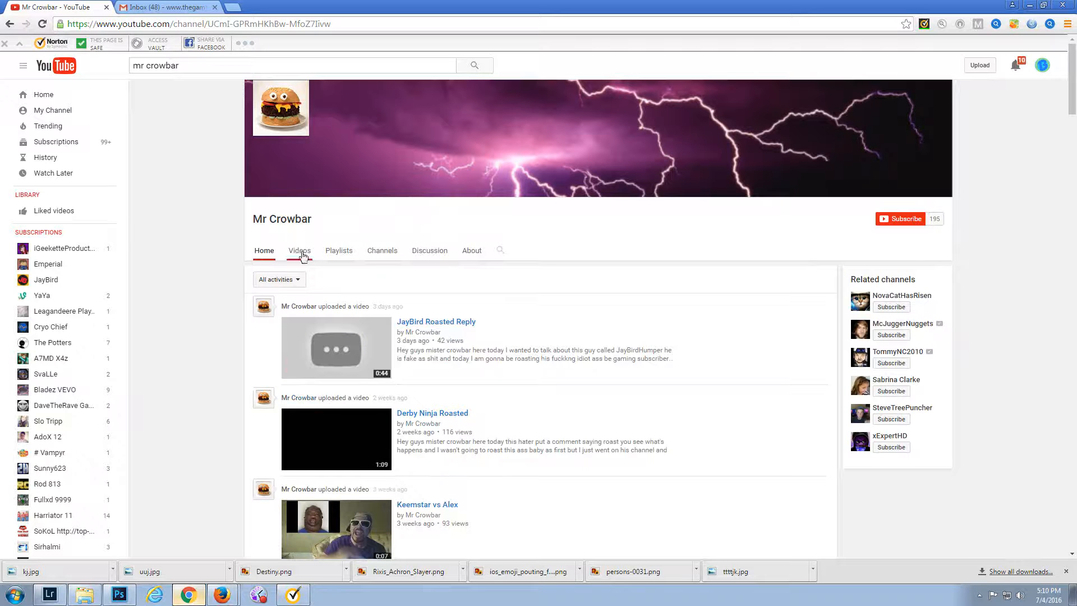
left_click(298, 250)
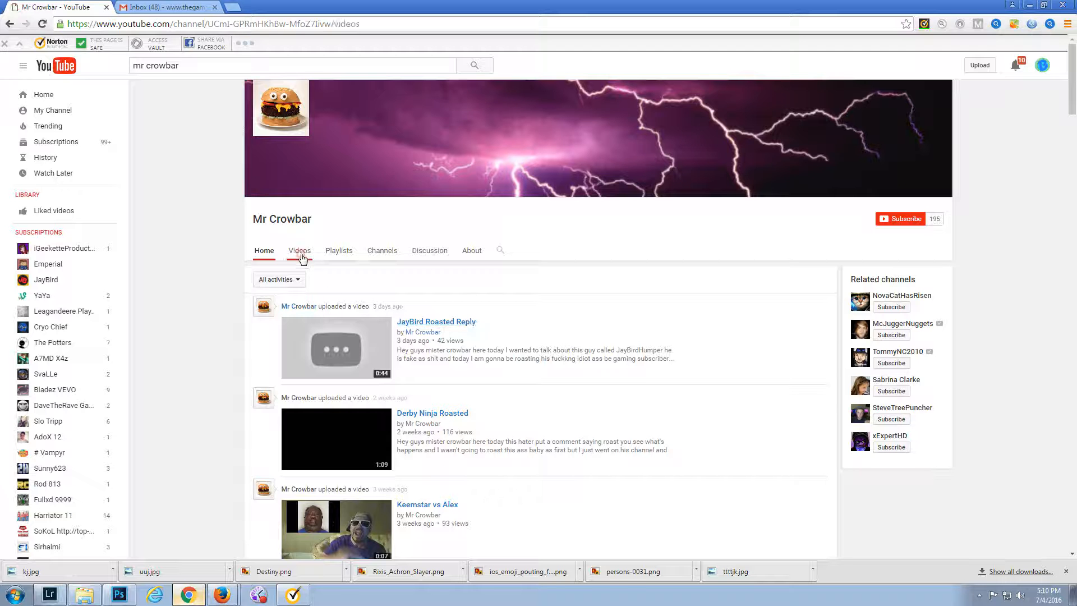
left_click(300, 250)
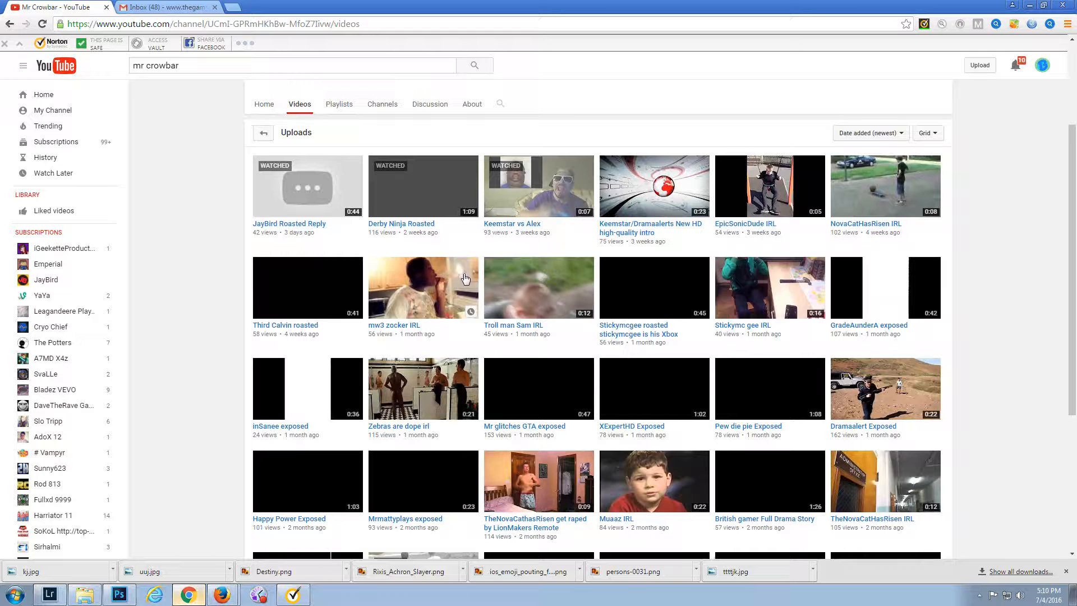
scroll("down", 3)
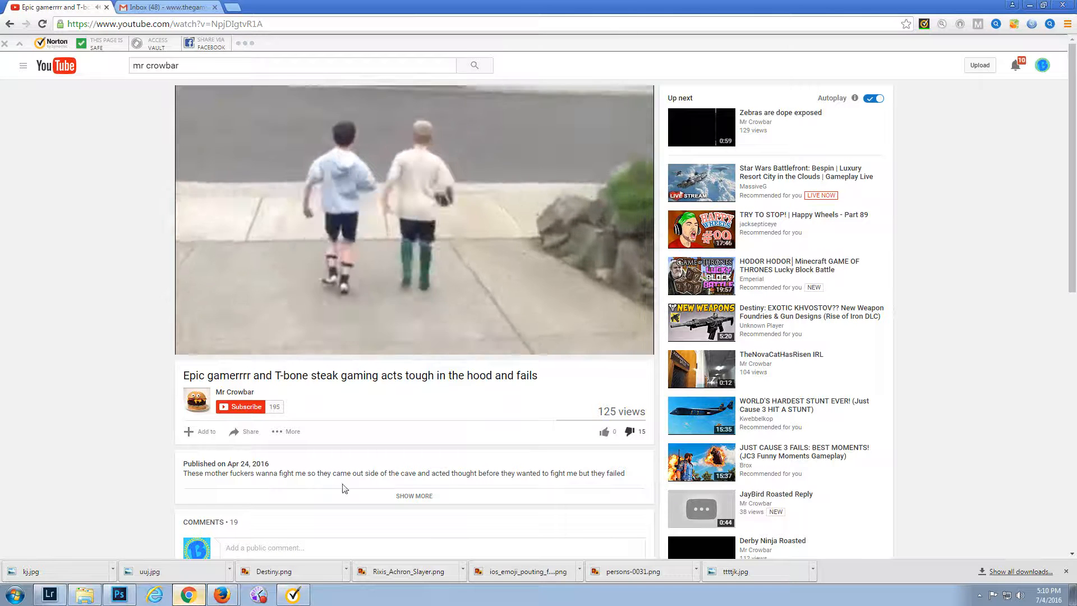
left_click(414, 494)
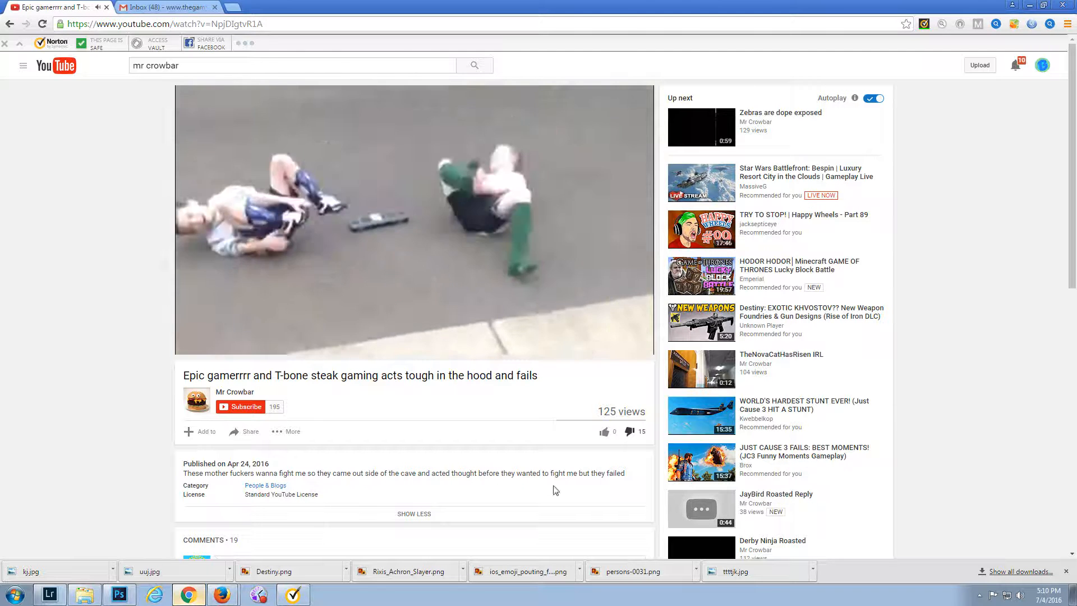
scroll("down", 3)
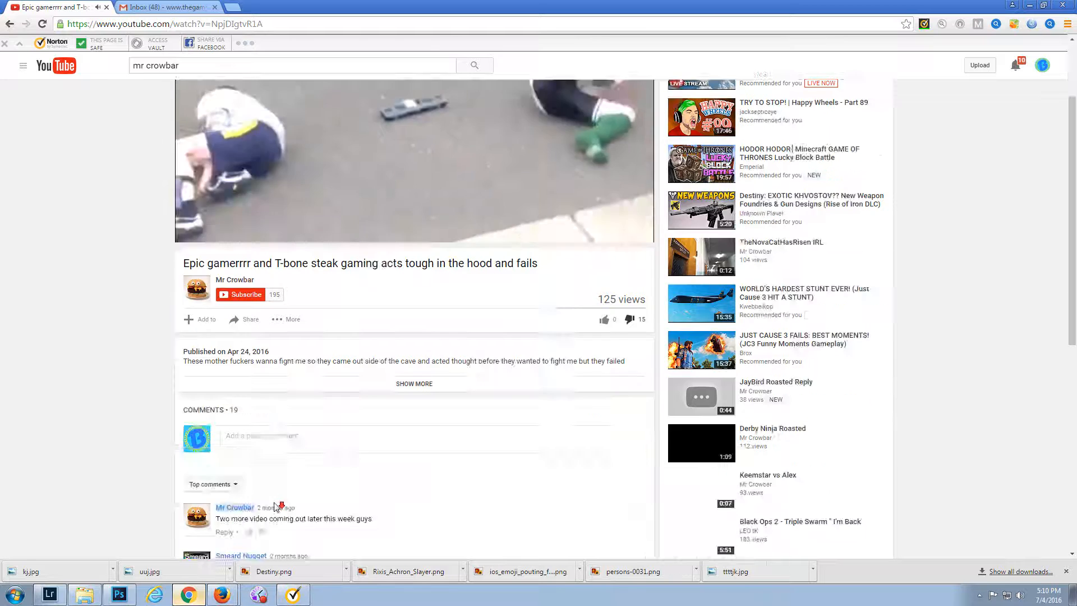
scroll("down", 3)
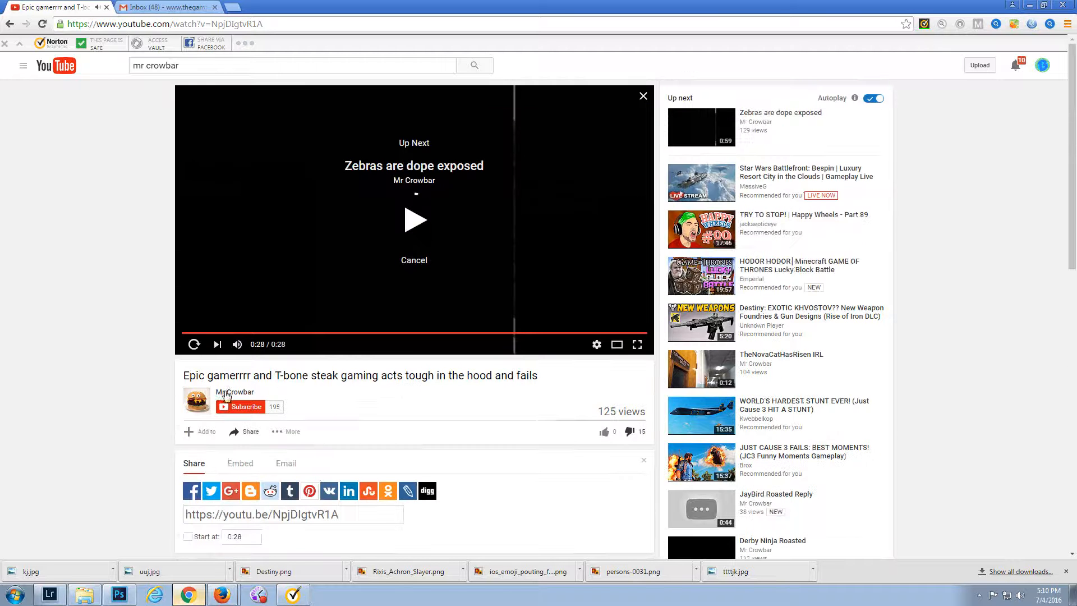
left_click(235, 391)
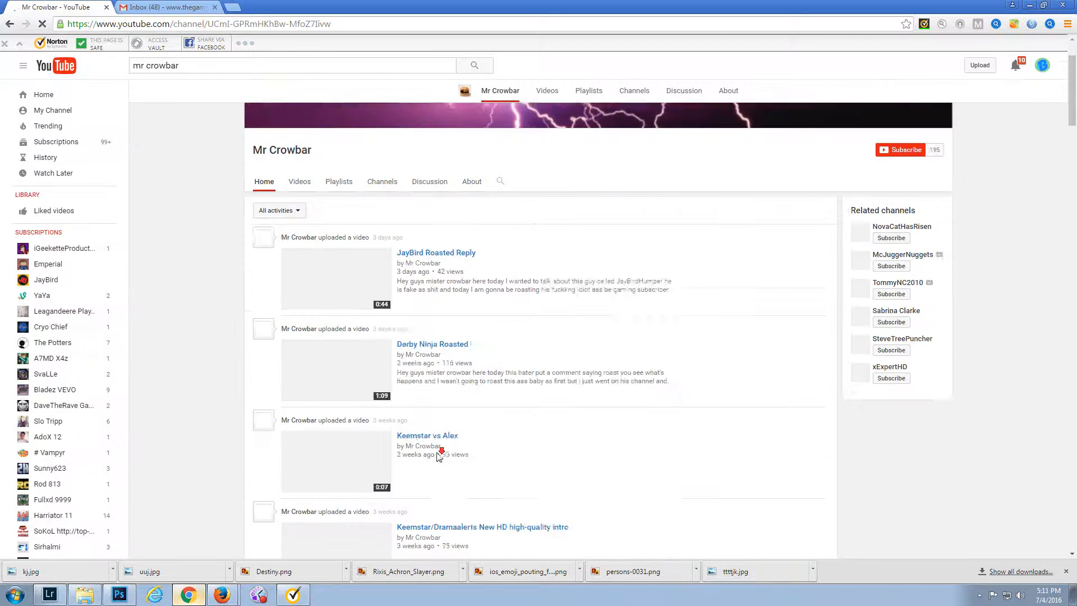
- Start the seven-second 'Keemstar vs Alex' upload from the channel Home feed
scroll("down", 3)
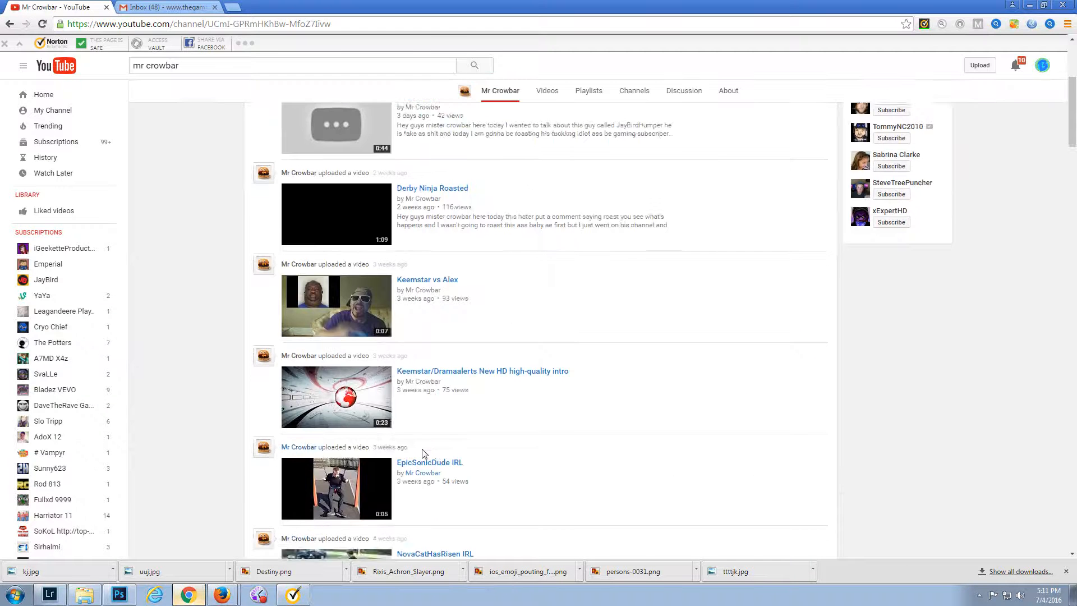
scroll("down", 3)
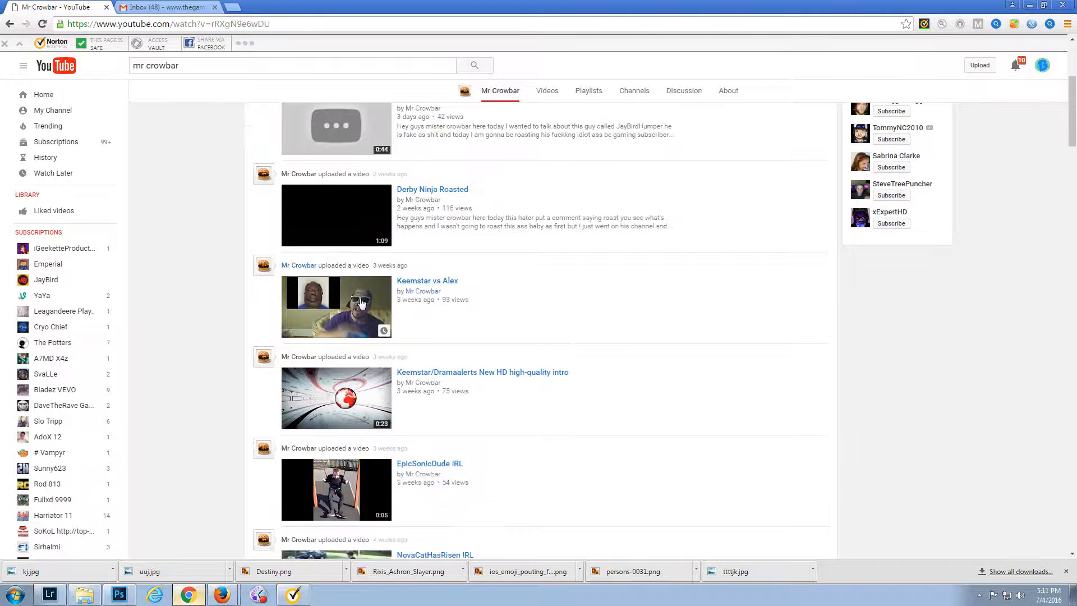
left_click(426, 281)
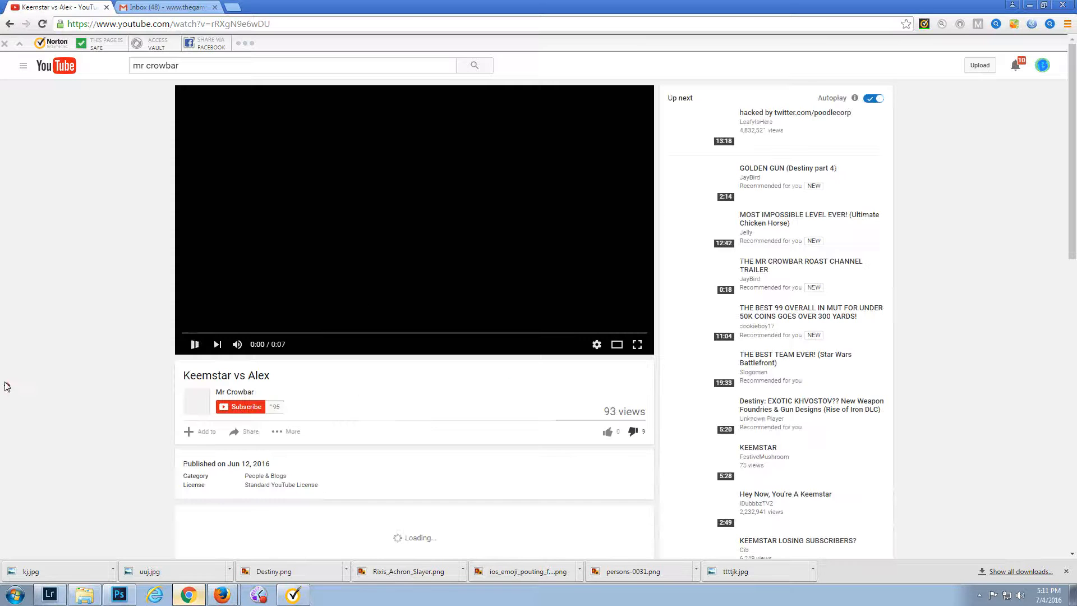
- Leave the finished Keemstar vs Alex clip for the Mr Crowbar channel page
scroll("down", 3)
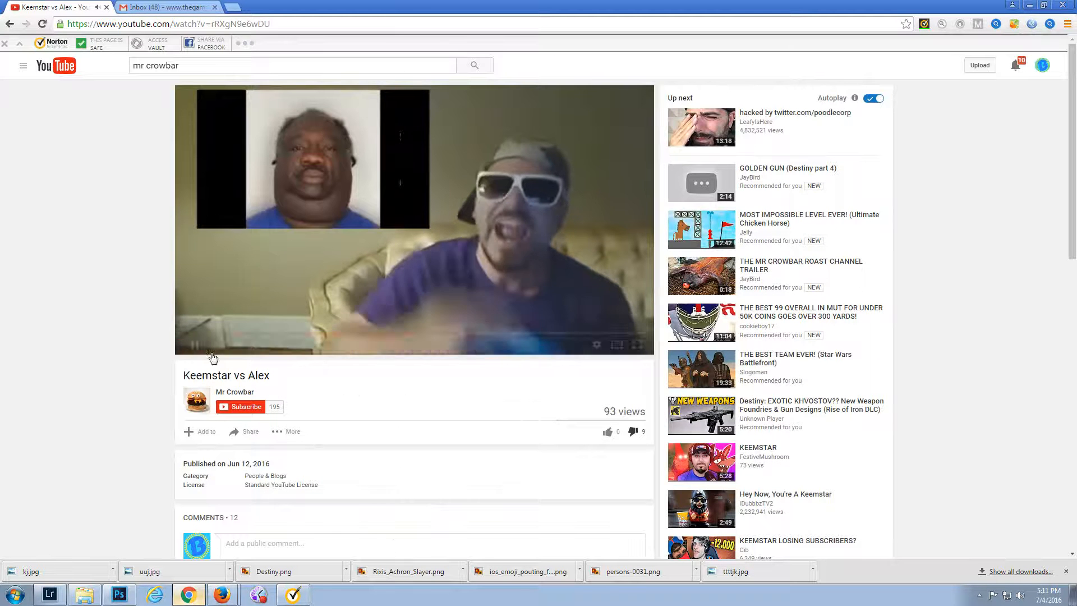
left_click(195, 345)
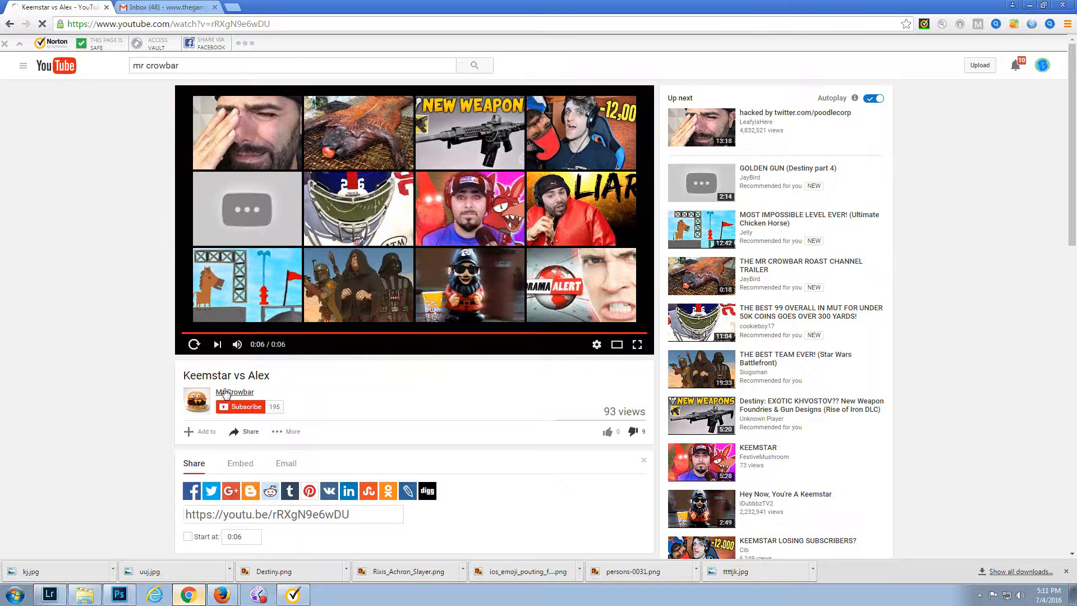
left_click(234, 392)
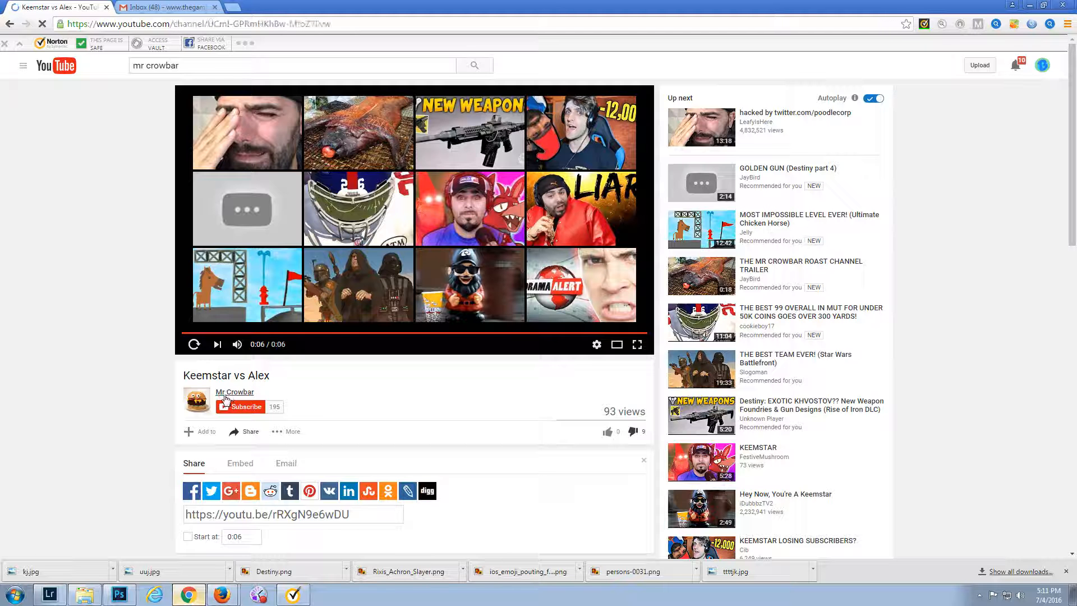
left_click(234, 392)
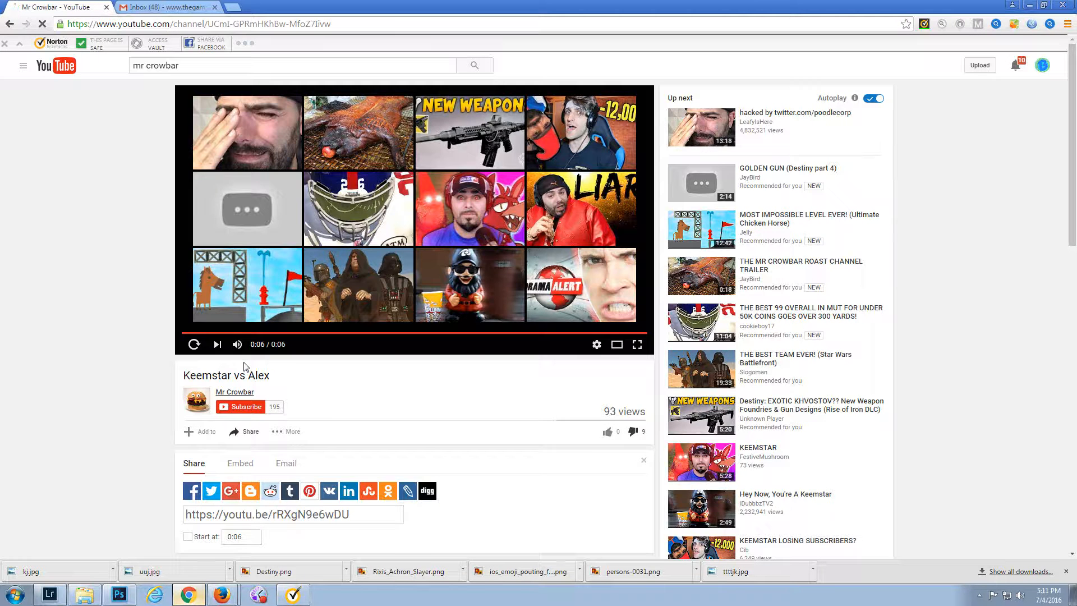
left_click(235, 392)
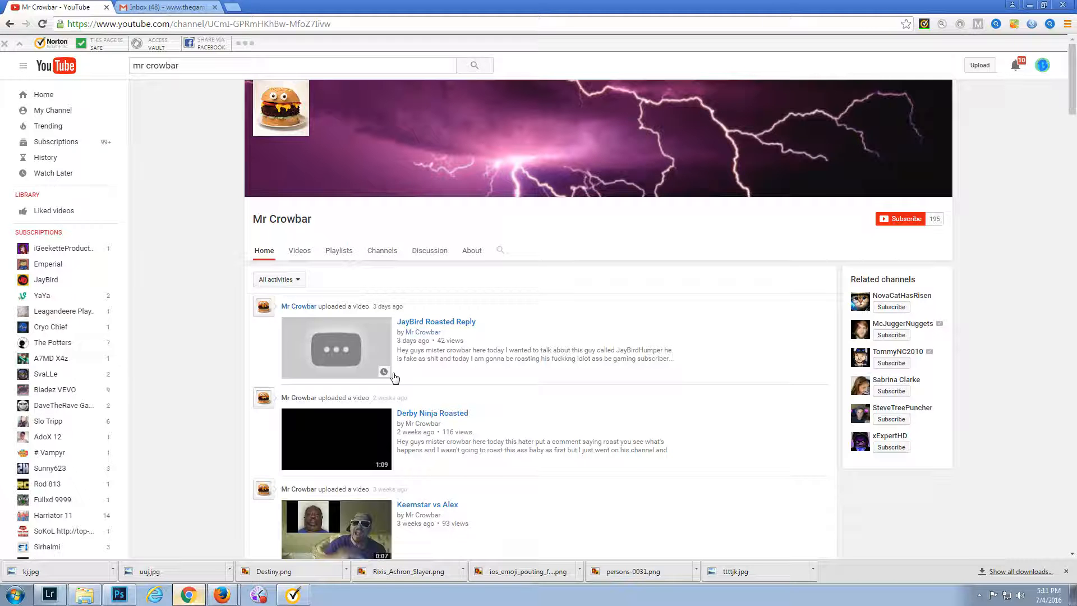
- Start the 'JayBird Roasted Reply' video from the channel Home tab
left_click(435, 322)
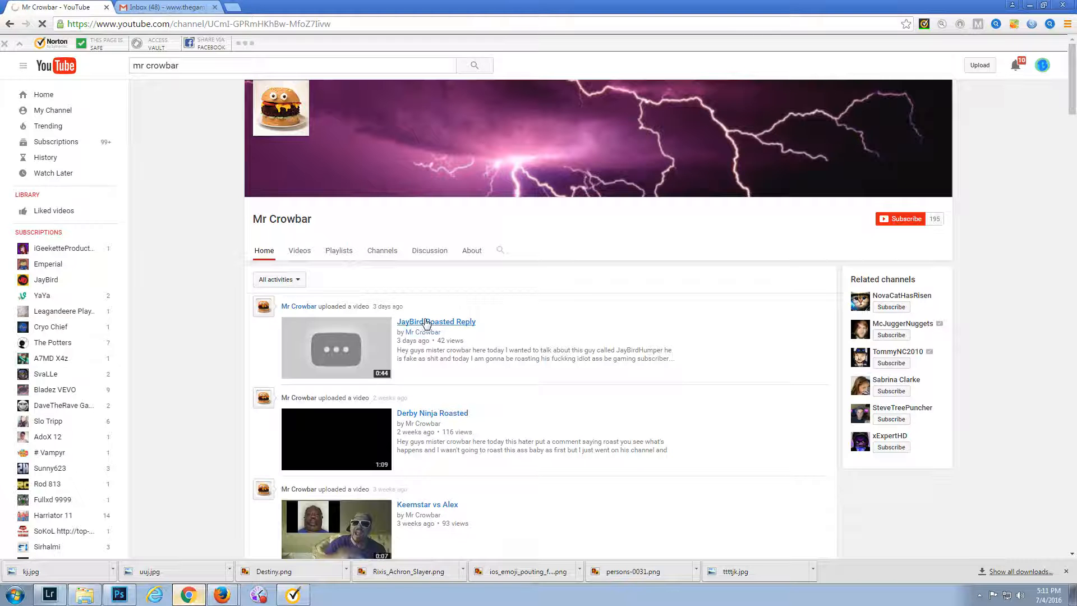
left_click(435, 322)
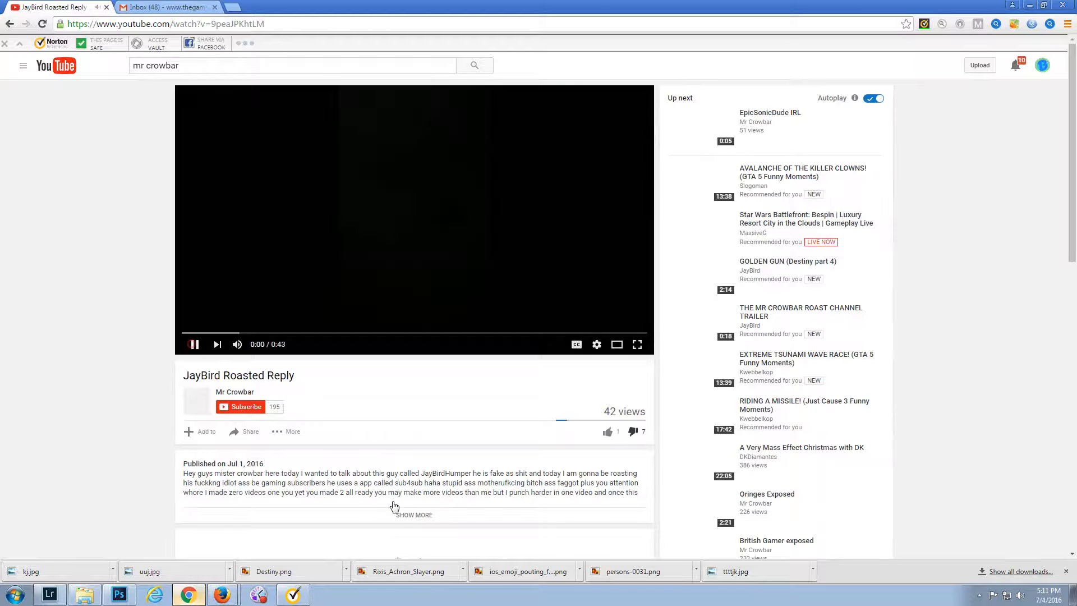
- Expand the JayBird Roasted Reply description to show its category and license
left_click(412, 515)
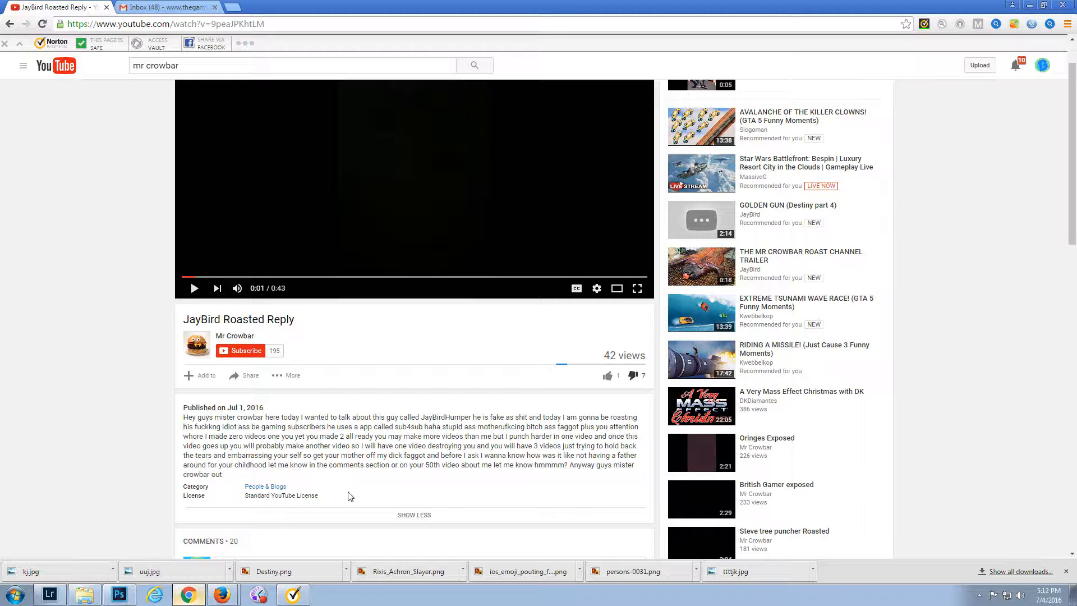
mouse_move(518, 485)
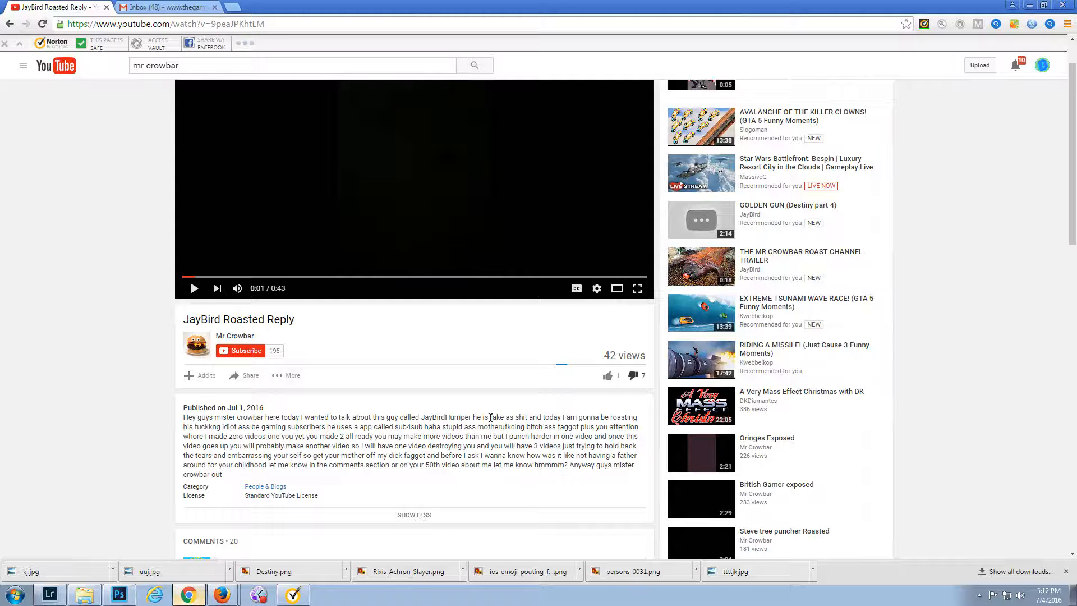
scroll("down", 3)
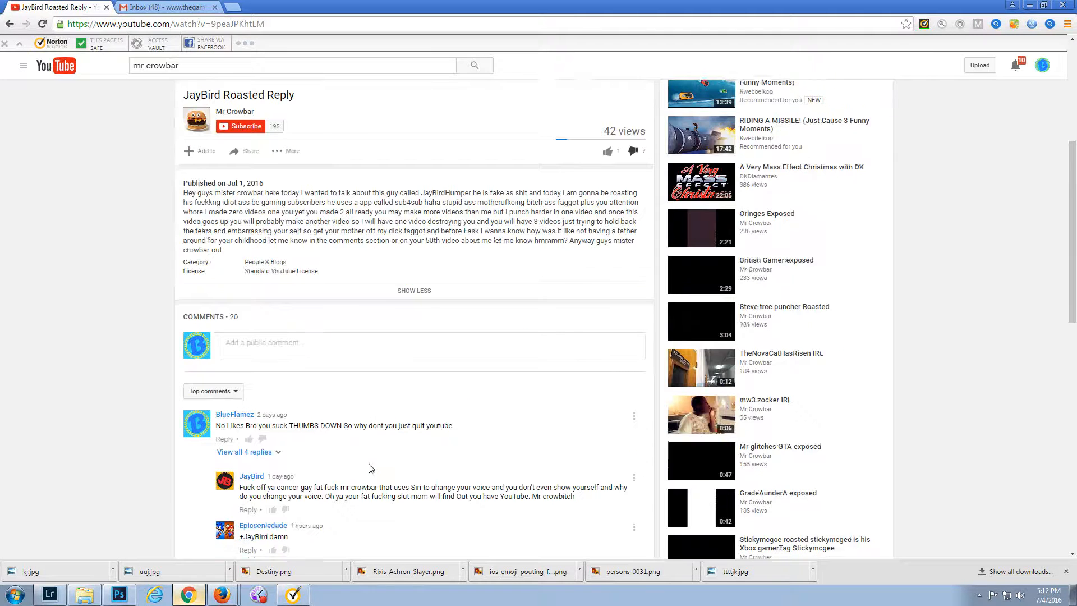
scroll("down", 3)
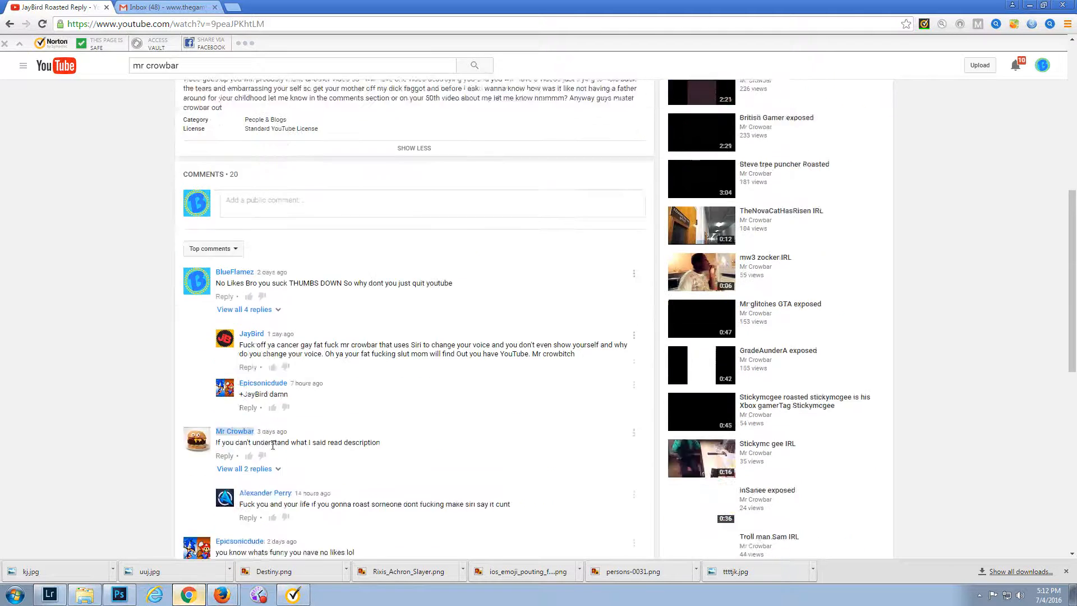
scroll("down", 3)
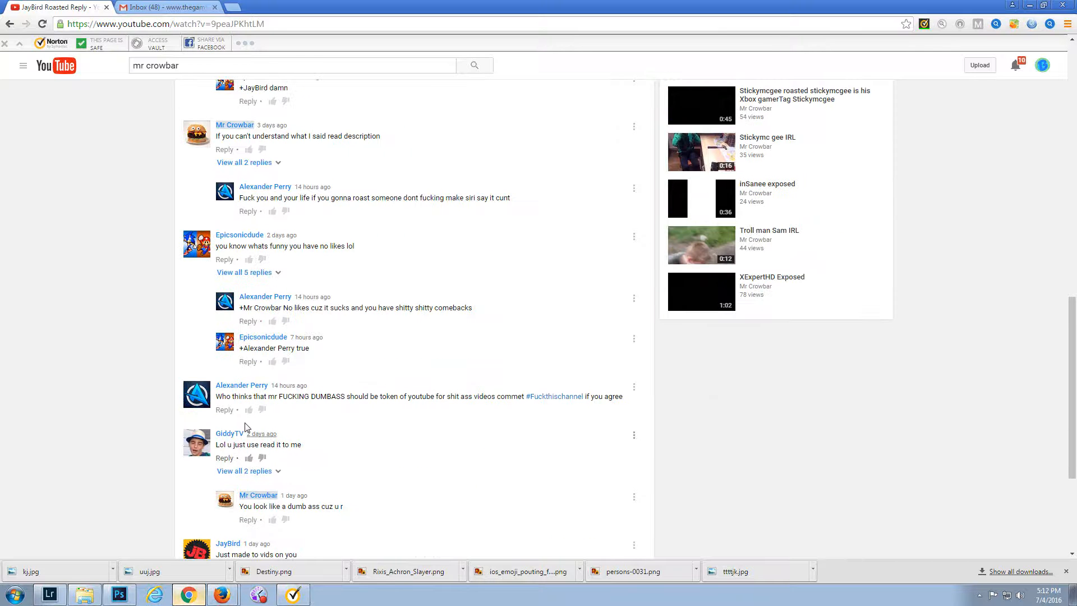
mouse_move(274, 408)
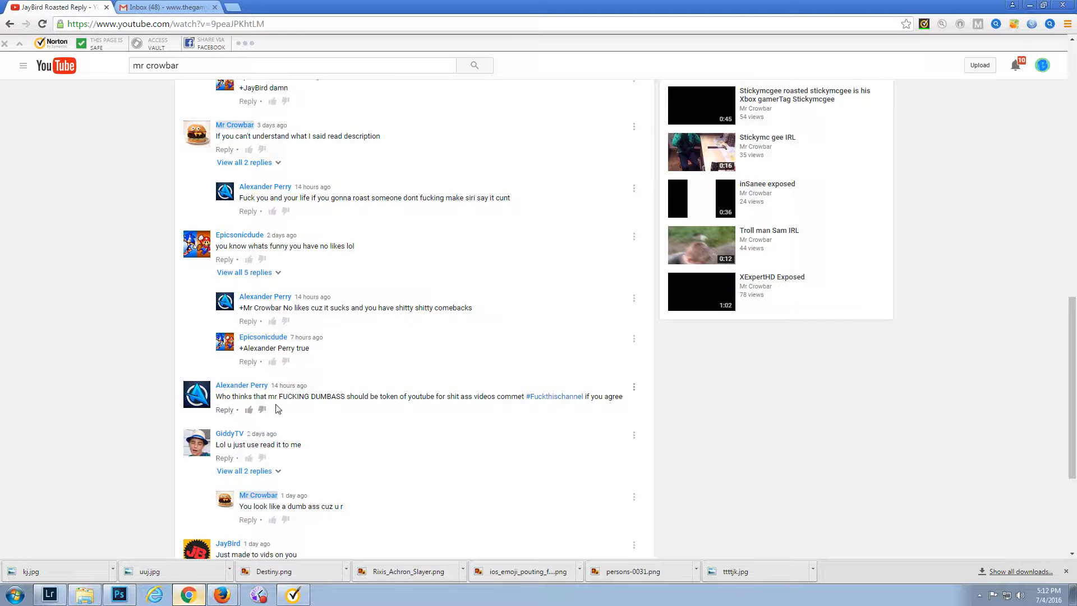
scroll("down", 3)
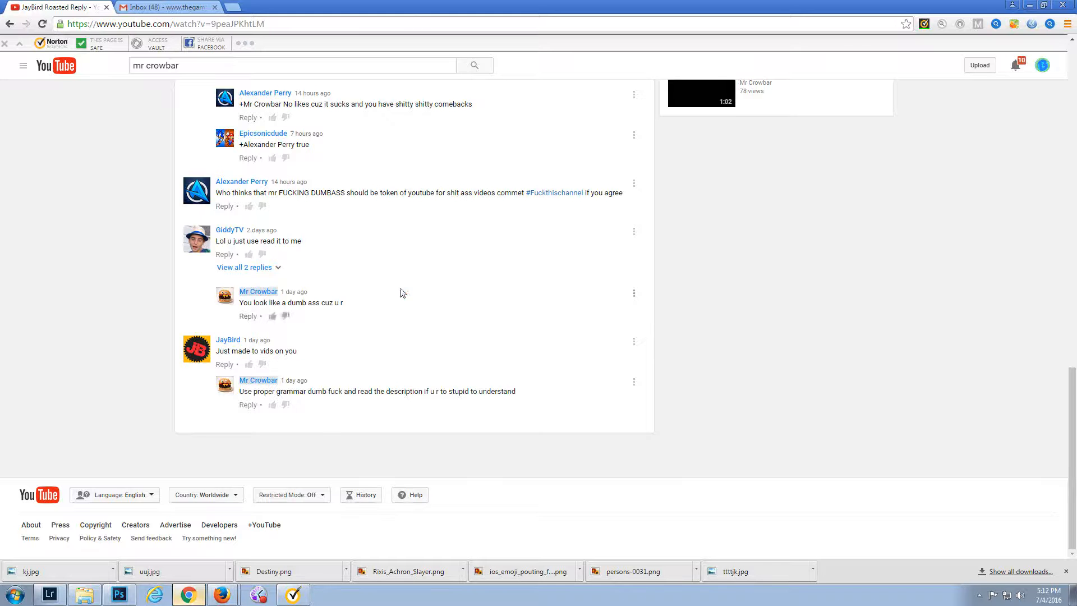
scroll("up", 3)
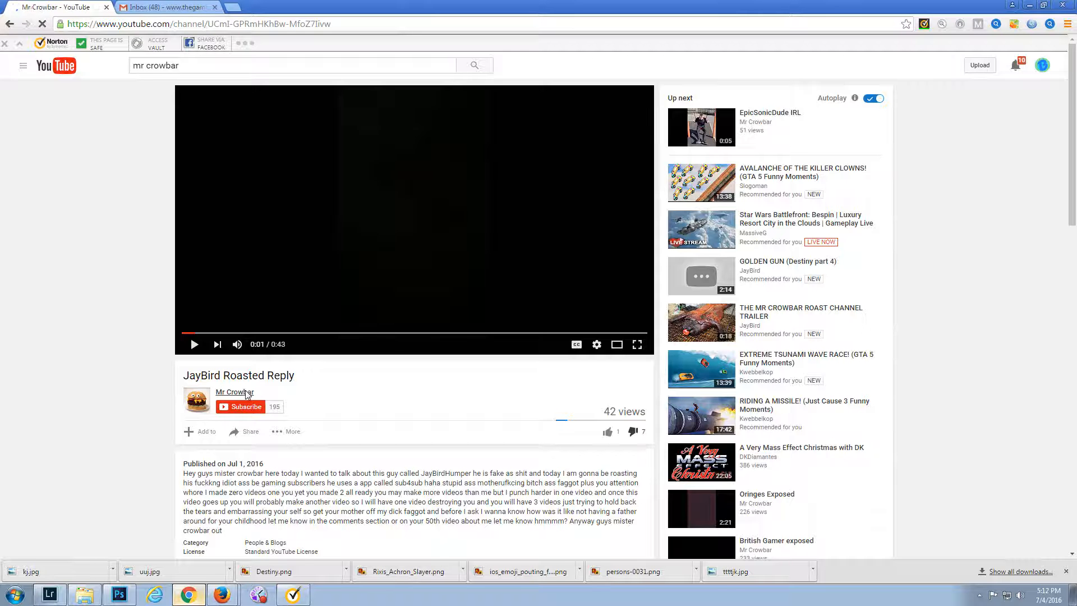
left_click(235, 391)
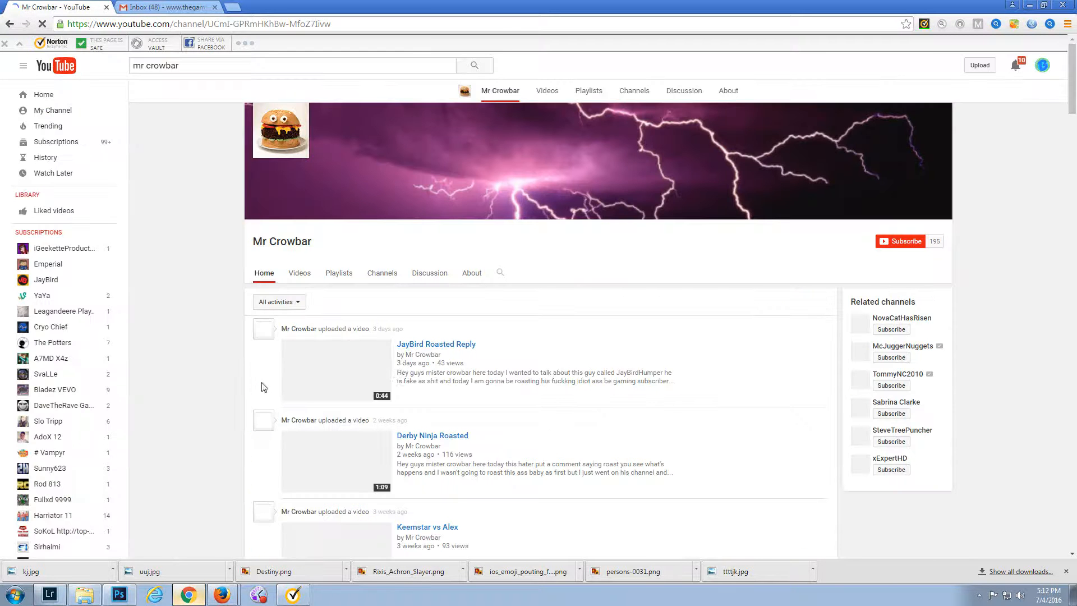
scroll("down", 3)
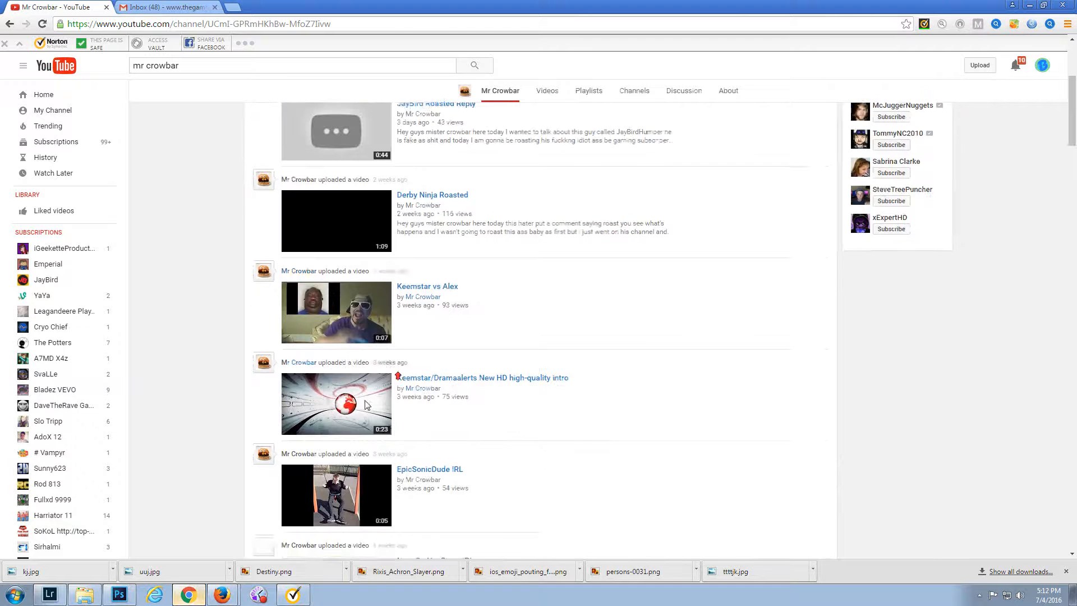
scroll("down", 3)
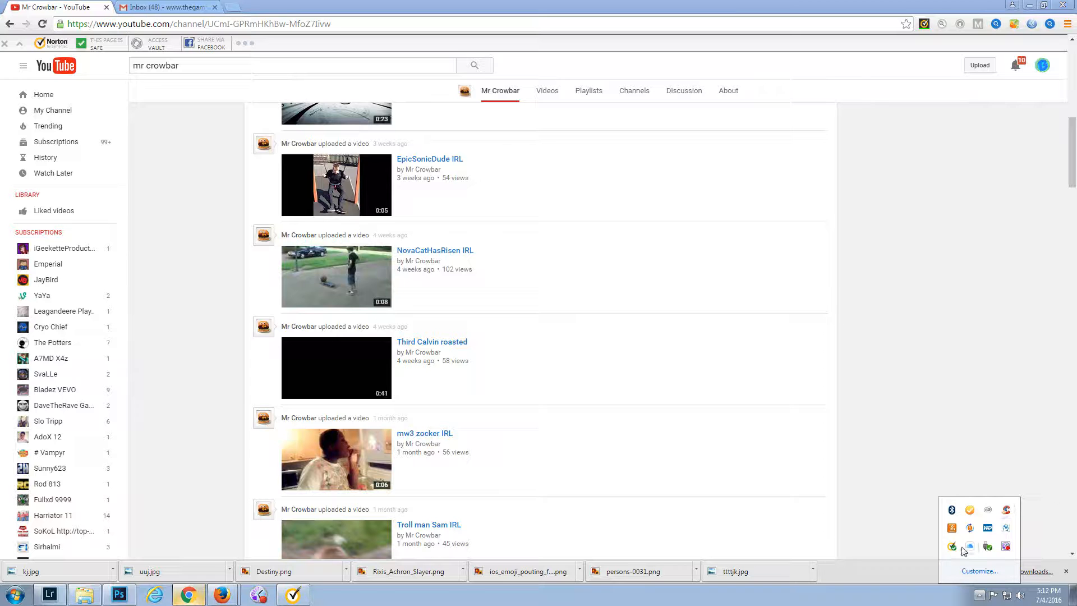
mouse_move(876, 520)
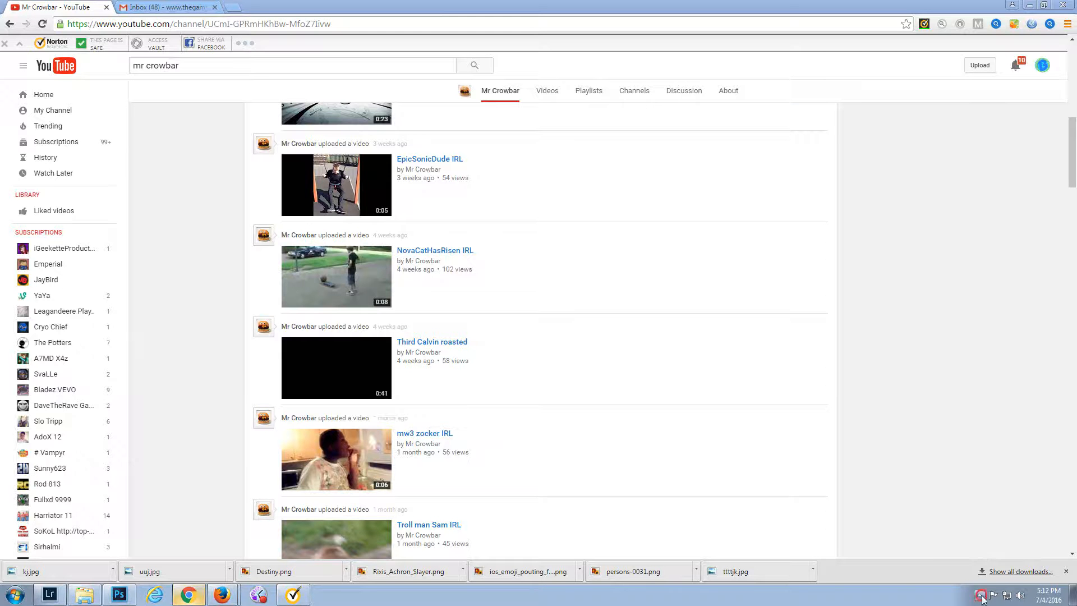
left_click(981, 595)
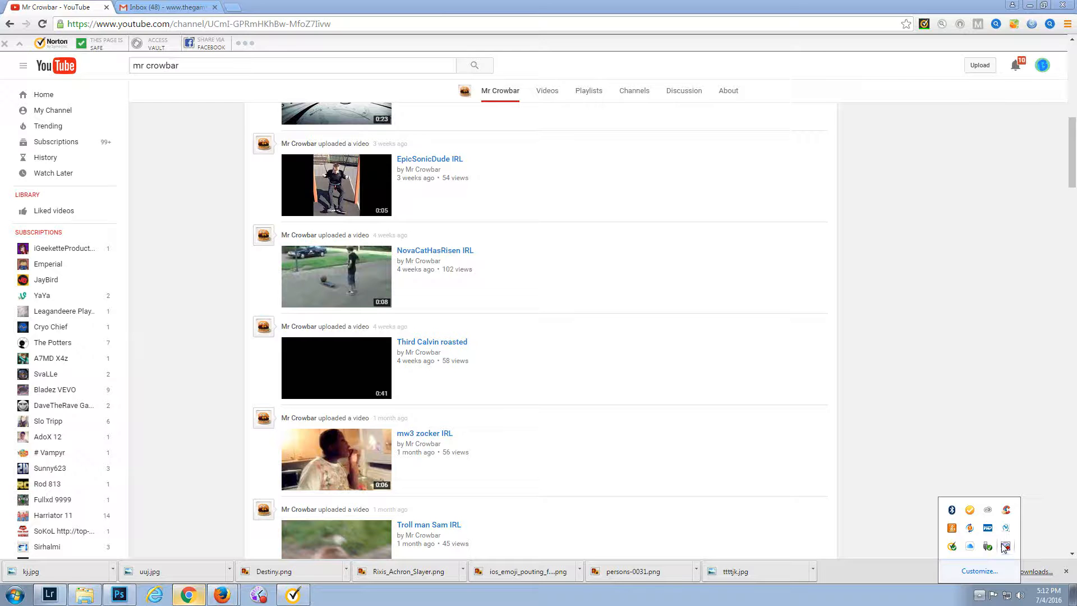